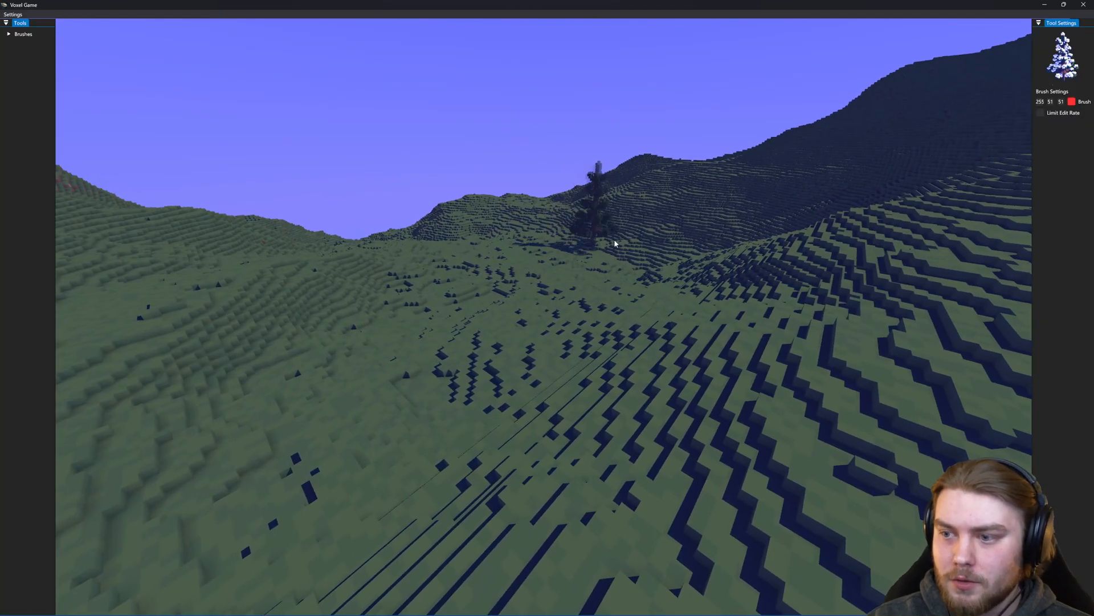
Expand the Brushes list so the spruce tree brush can be used on the ridge.
{"action": "left_click", "coordinate": [1040, 113]}
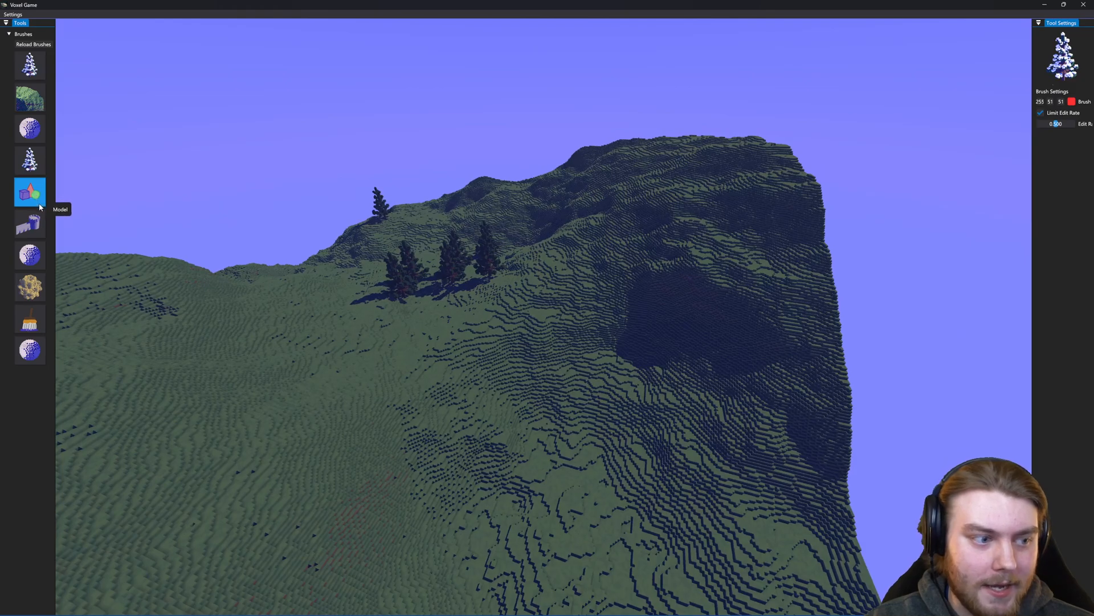
Choose the Terrain brush and preview a generated patch over the flat plane.
{"action": "left_click", "coordinate": [30, 319]}
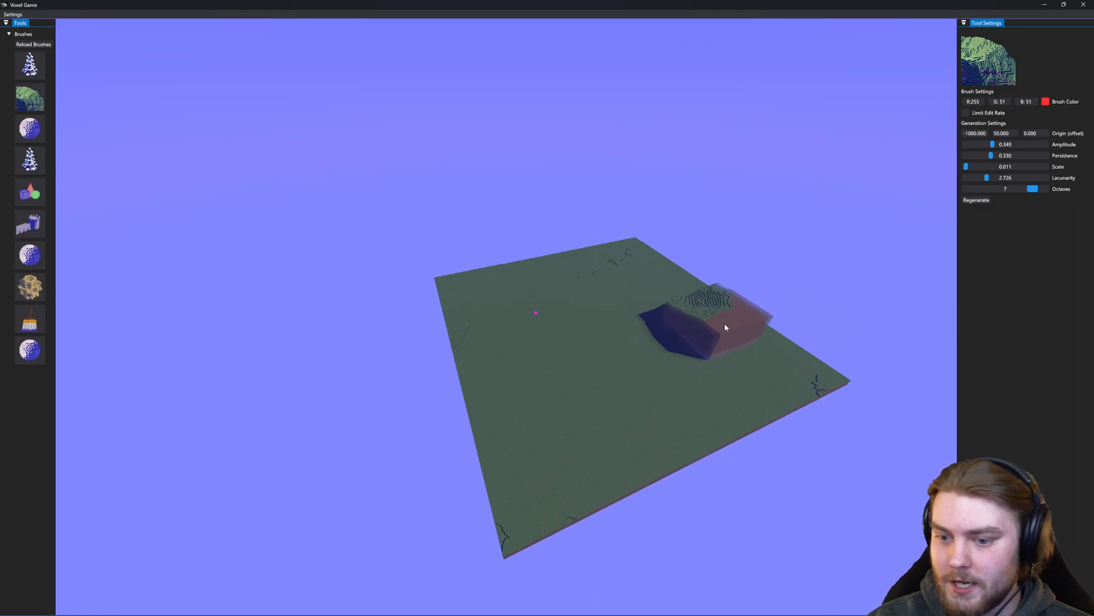
Stamp the terrain patch, raise amplitude to 0.733 and scale to 0.023, and regenerate it.
{"action": "left_click", "coordinate": [1006, 144]}
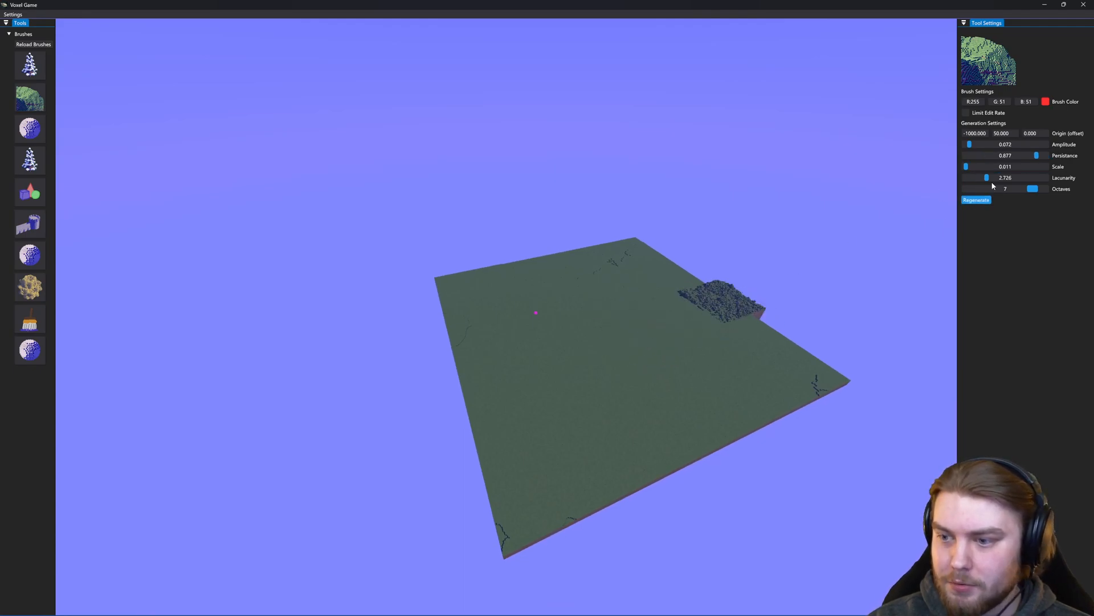
{"action": "left_click", "coordinate": [975, 201]}
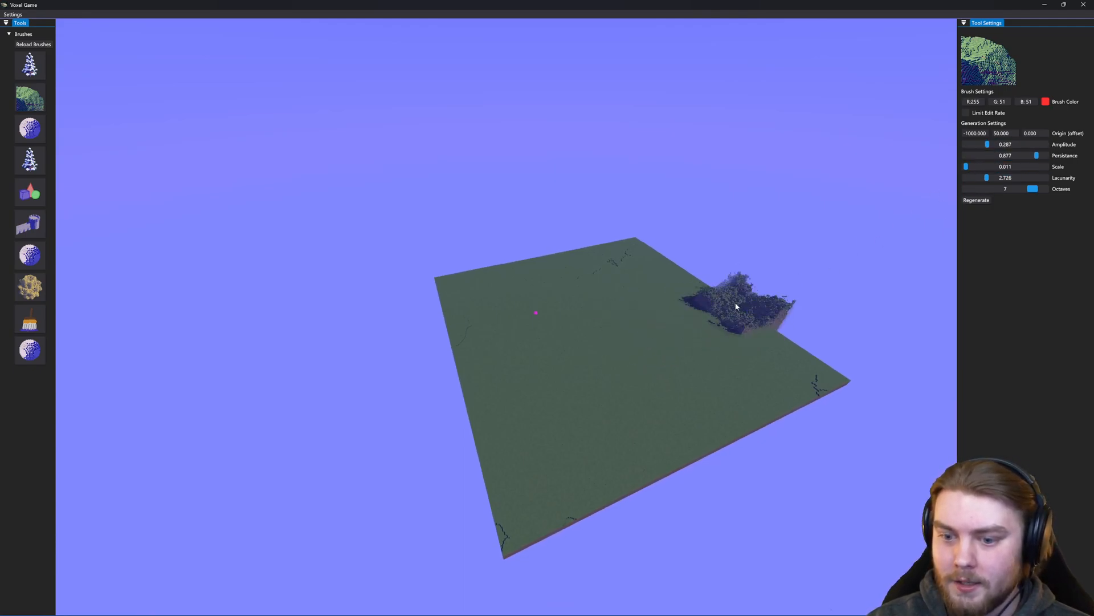
{"action": "left_click", "coordinate": [1002, 144]}
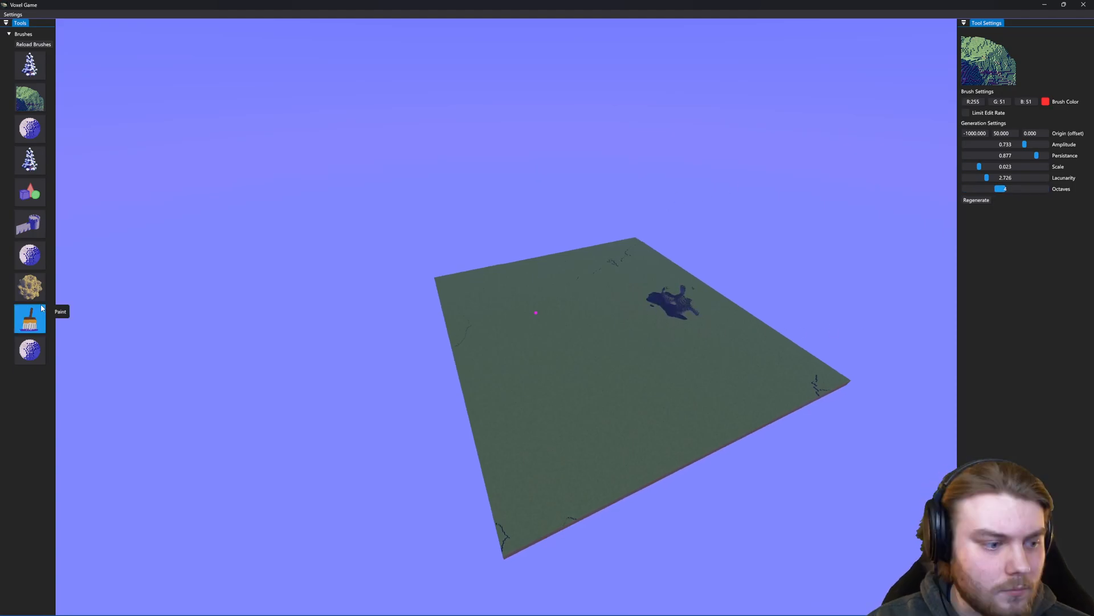
Switch to the Paint brush before the new mountainous terrain chunk loads.
{"action": "left_click", "coordinate": [30, 192]}
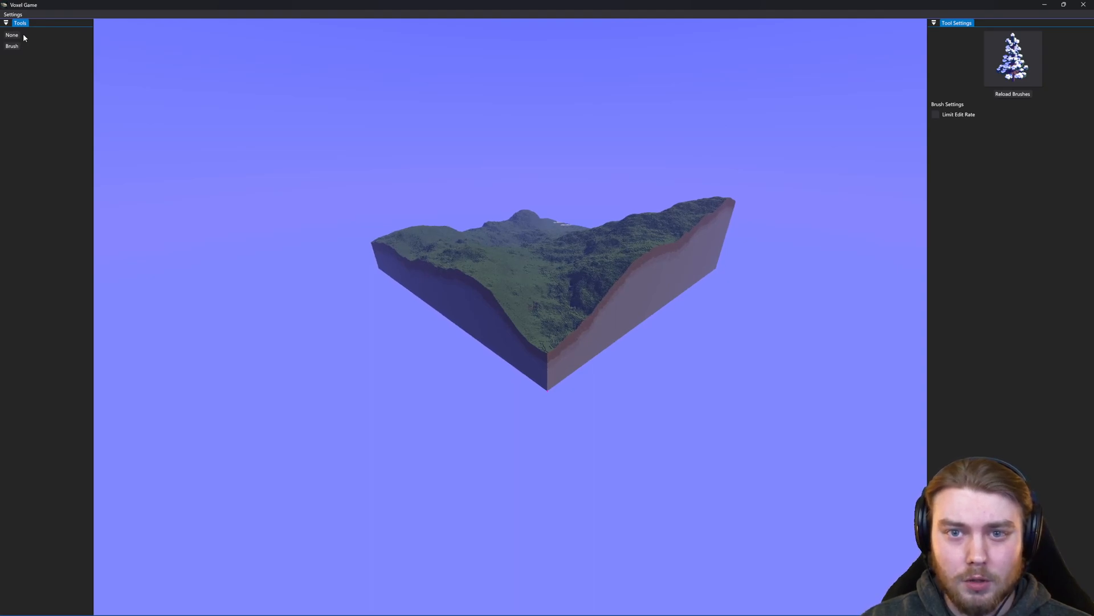
{"action": "left_click", "coordinate": [1012, 58]}
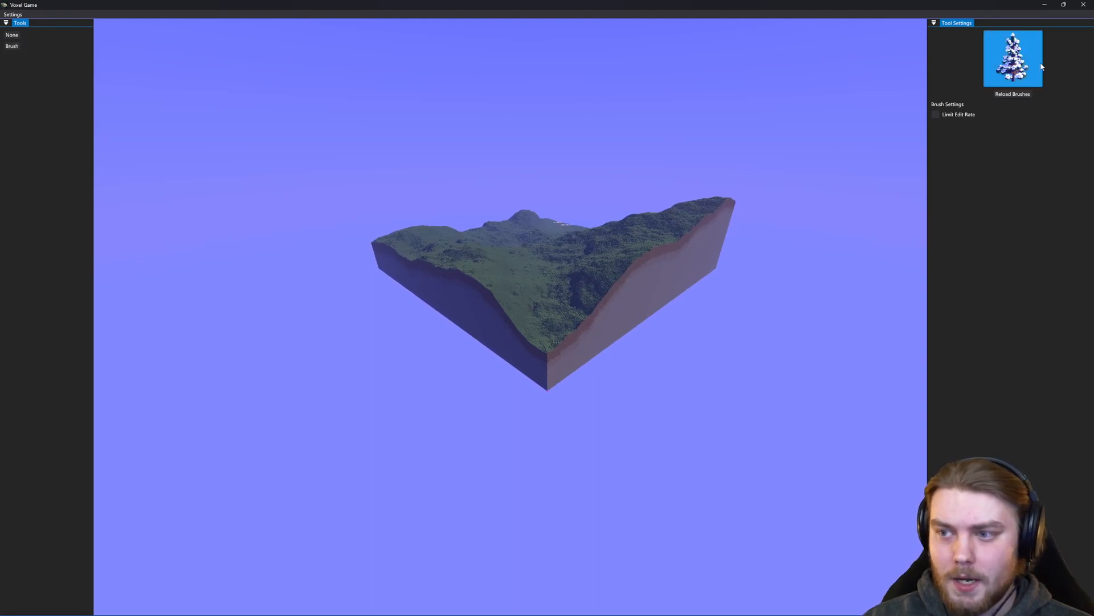
{"action": "left_click", "coordinate": [12, 35]}
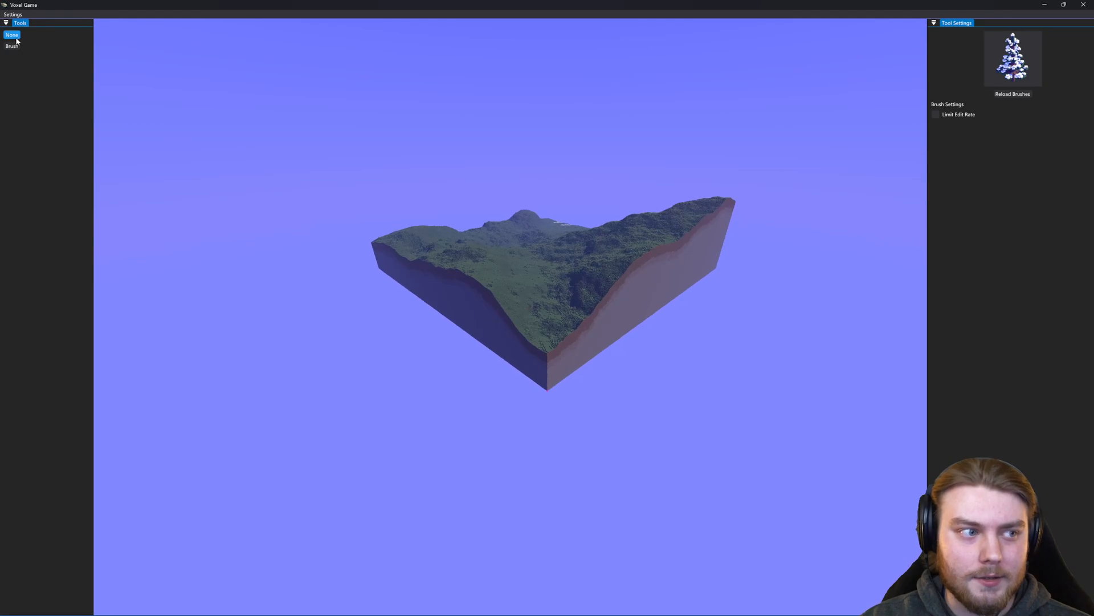
{"action": "left_click", "coordinate": [12, 36]}
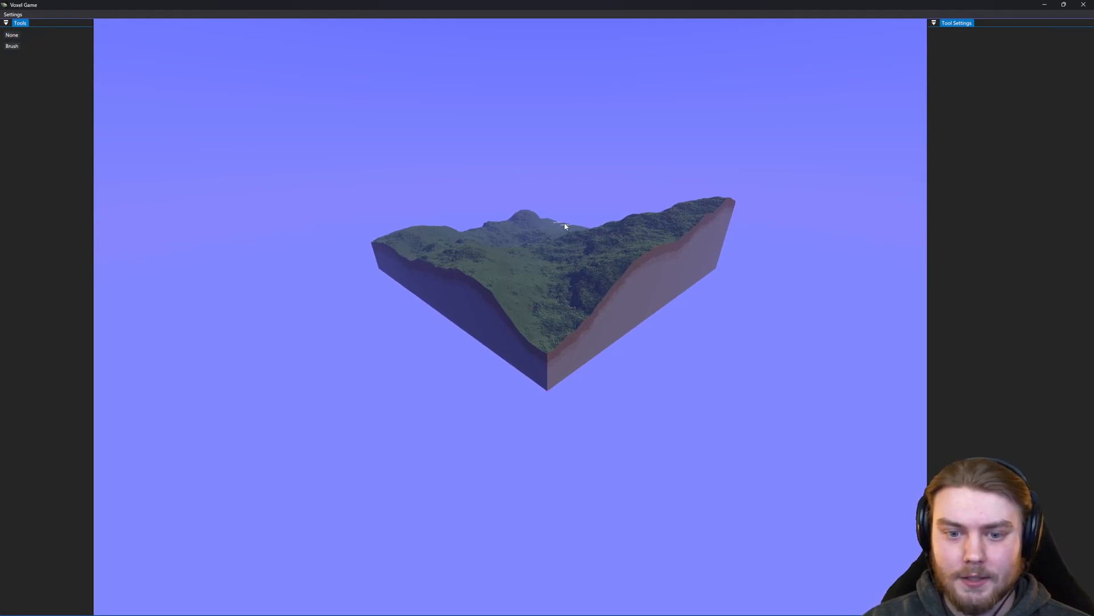
{"action": "left_click", "coordinate": [11, 45]}
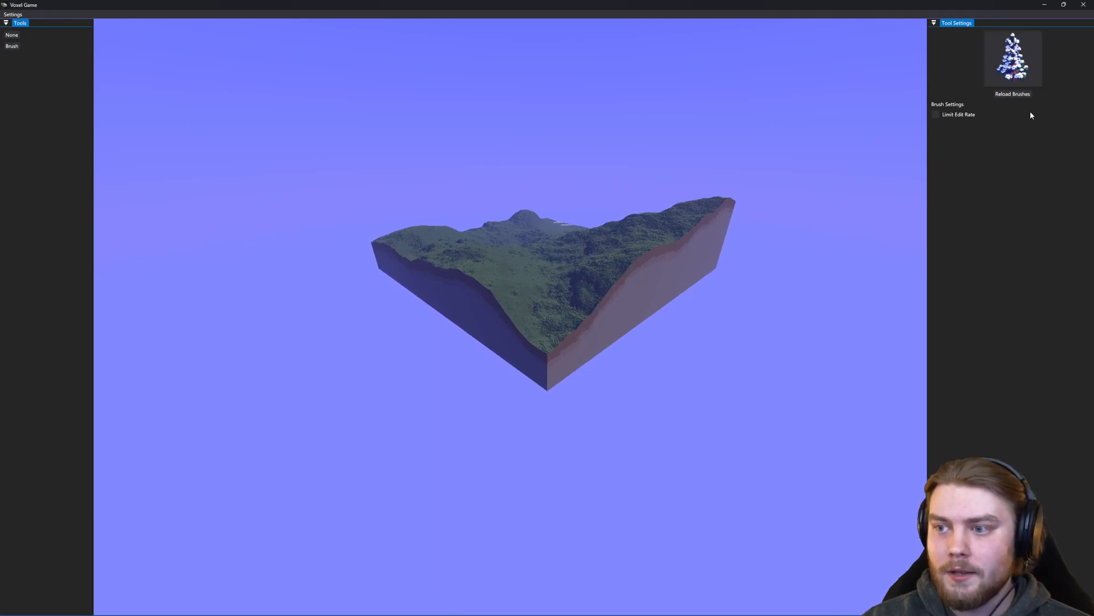
{"action": "left_click", "coordinate": [1013, 58]}
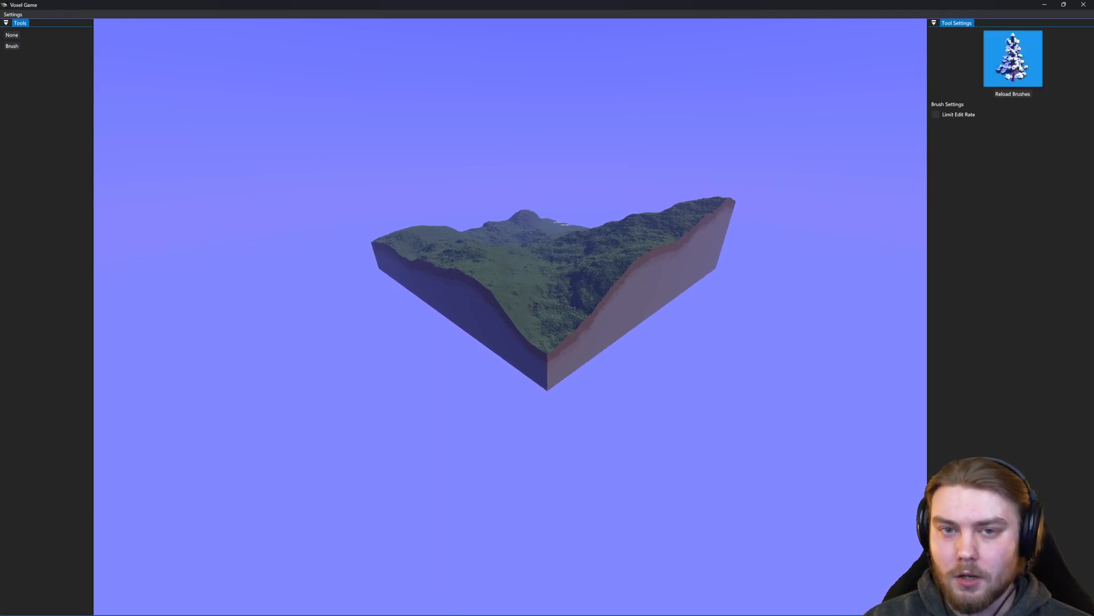
{"action": "left_click", "coordinate": [1012, 58]}
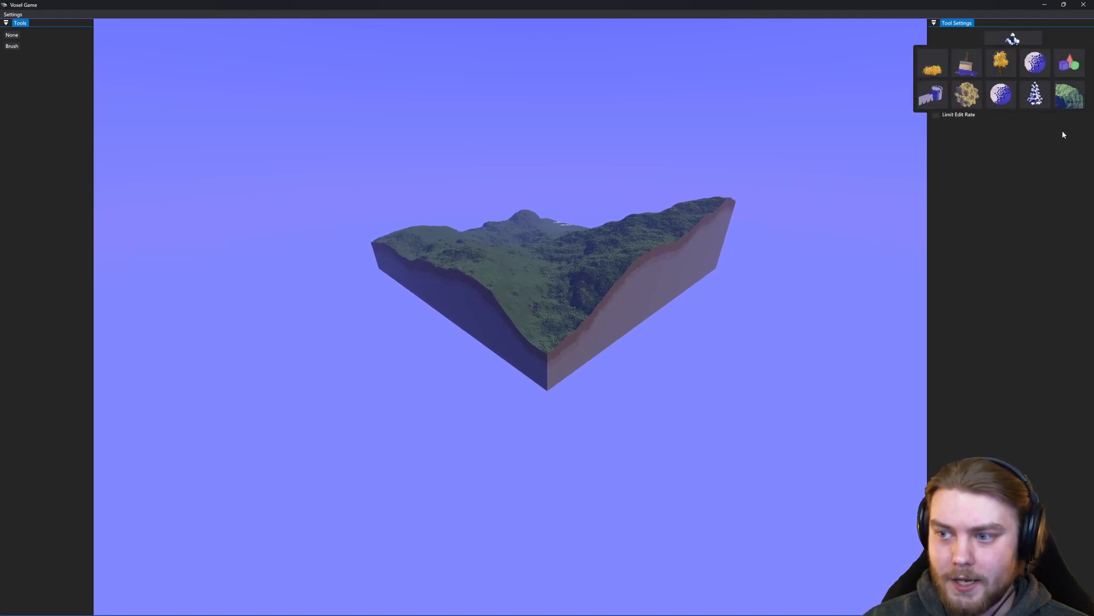
{"action": "left_click", "coordinate": [1034, 93]}
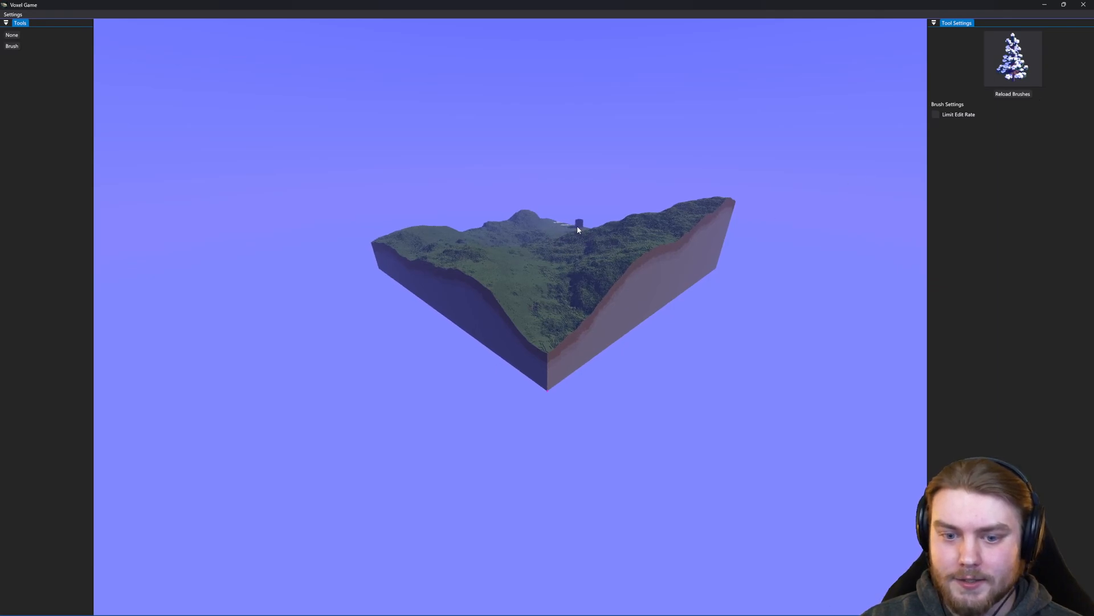
Plant a tree on the chunk, then choose the Terrain brush from the brush picker.
{"action": "left_click", "coordinate": [1012, 58]}
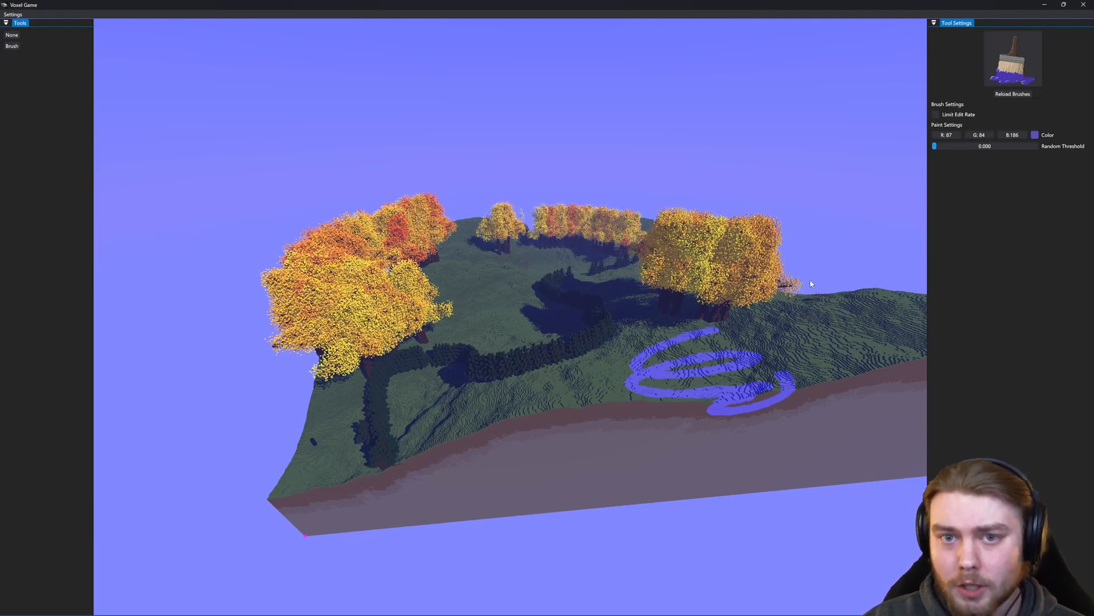
{"action": "left_click", "coordinate": [1012, 59]}
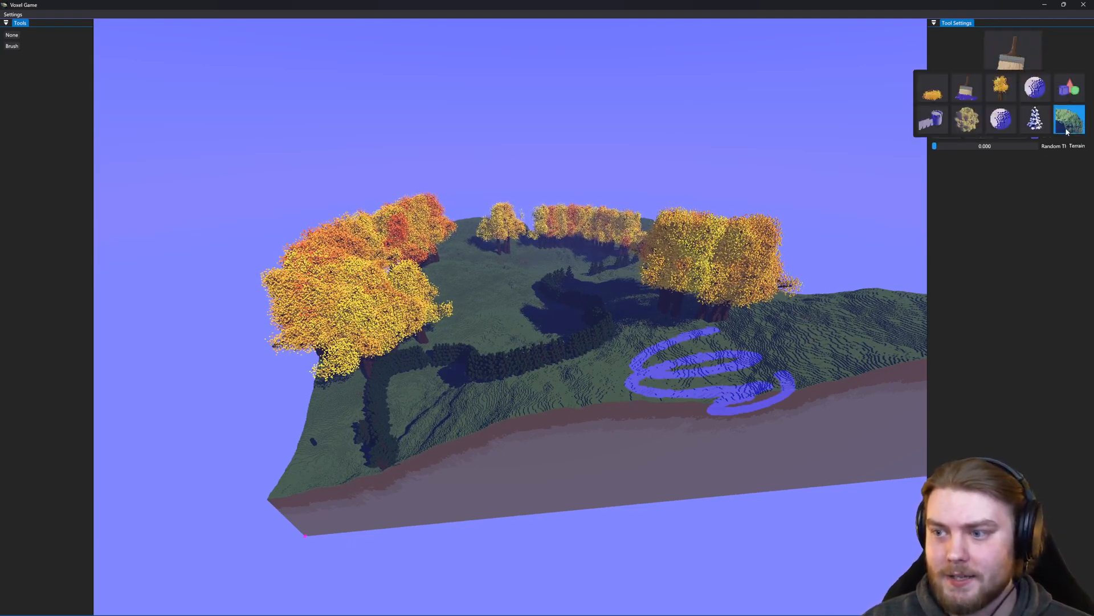
{"action": "left_click", "coordinate": [1068, 118]}
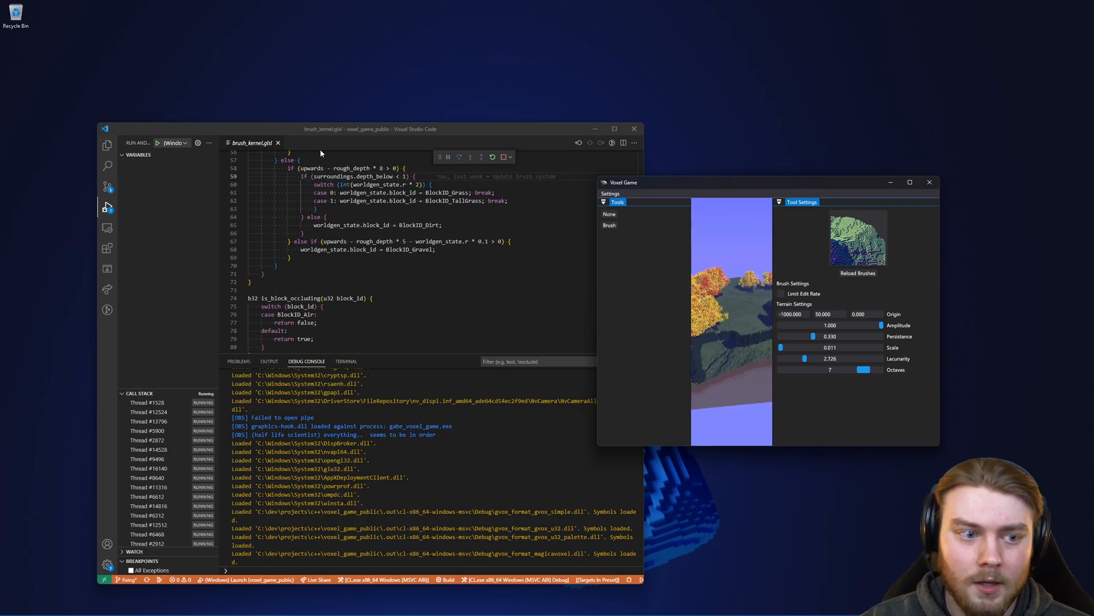
Show the Explorer with assets > brushes > terrain beside brush_kernel.glsl.
{"action": "left_click", "coordinate": [107, 144]}
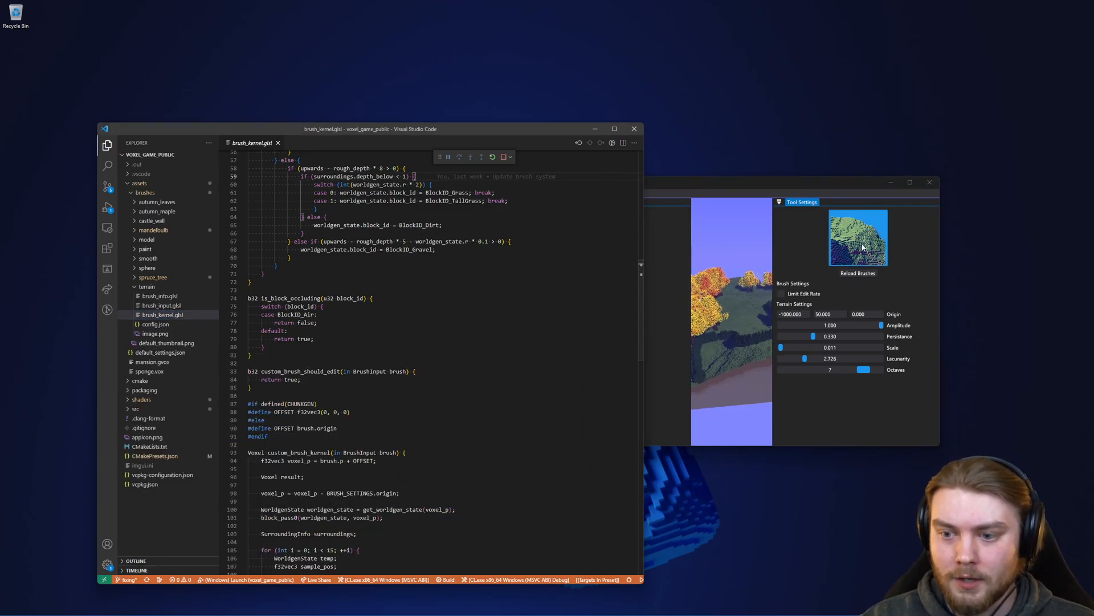
{"action": "mouse_move", "coordinate": [147, 286]}
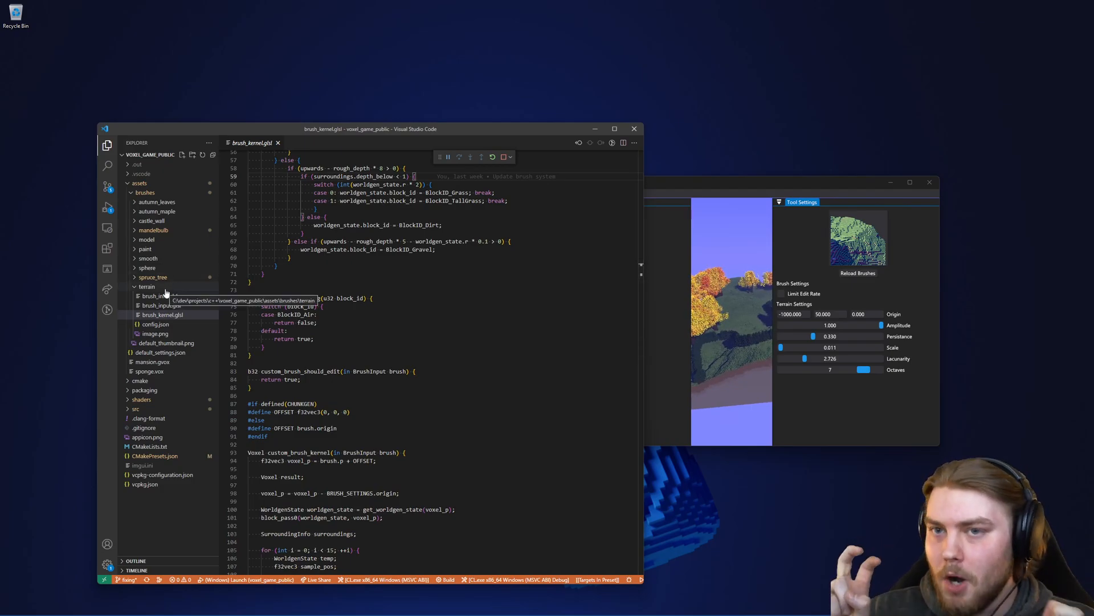
{"action": "mouse_move", "coordinate": [186, 287]}
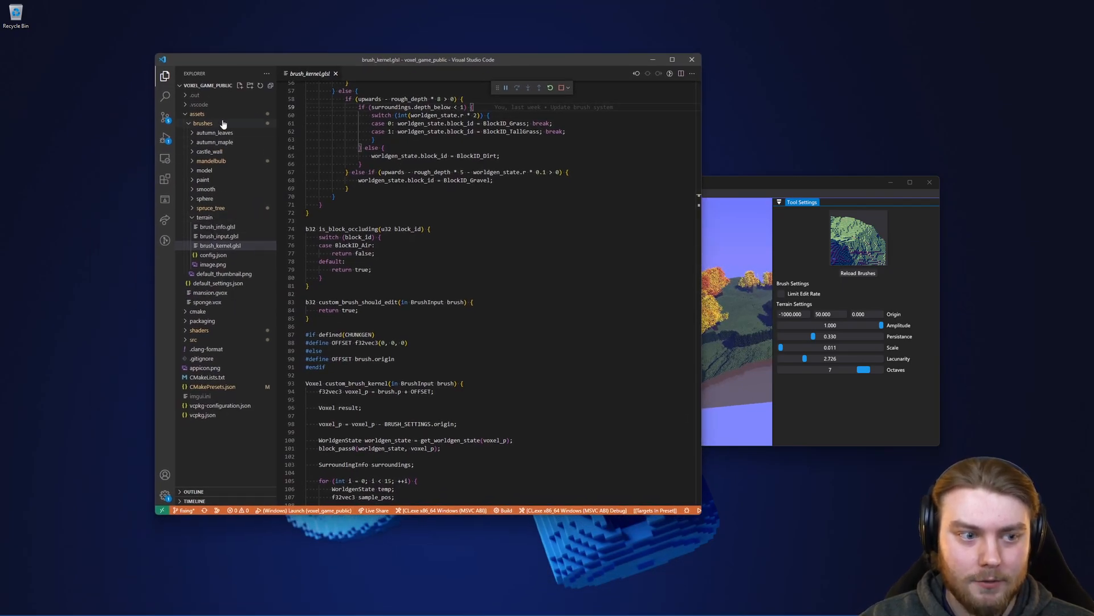
{"action": "mouse_move", "coordinate": [227, 151]}
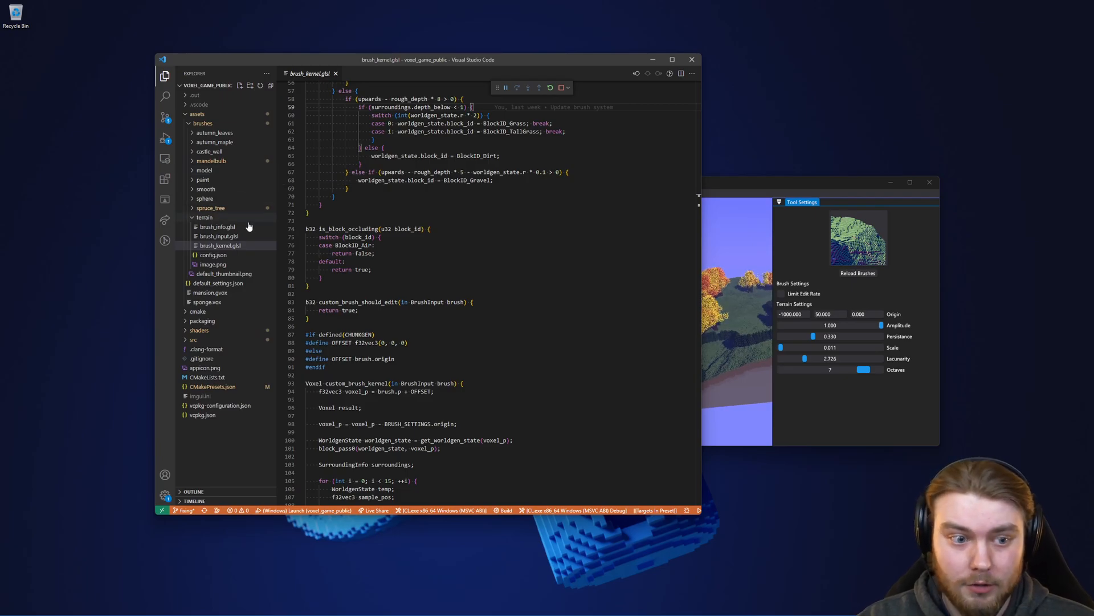
{"action": "mouse_move", "coordinate": [240, 259]}
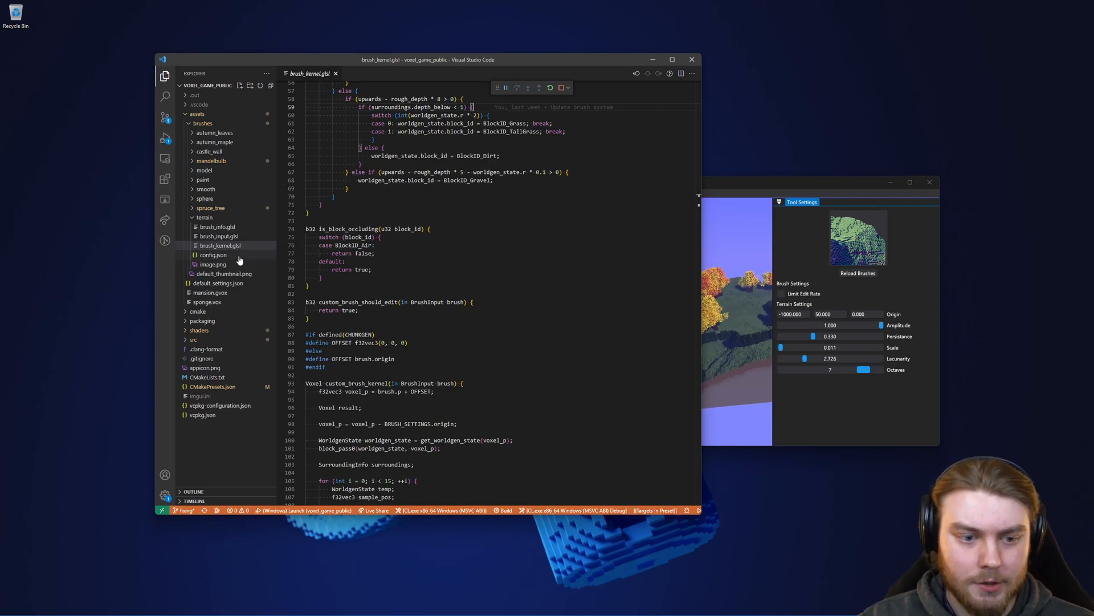
Select all of config.json, then return to the top of brush_kernel.glsl at terrain_noise.
{"action": "left_click", "coordinate": [214, 255]}
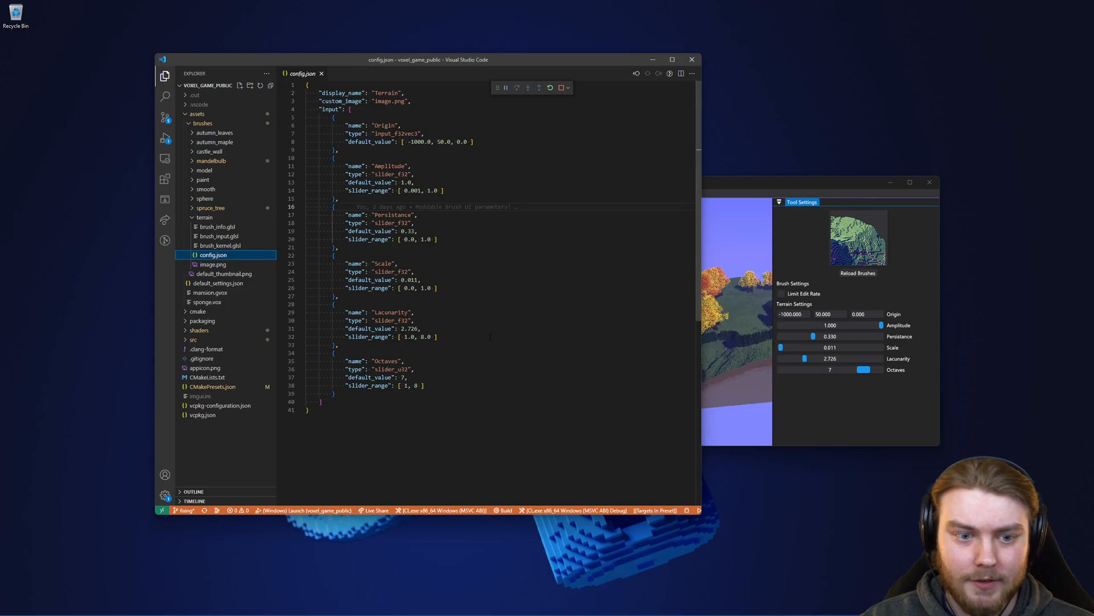
{"action": "key", "text": "ctrl+a"}
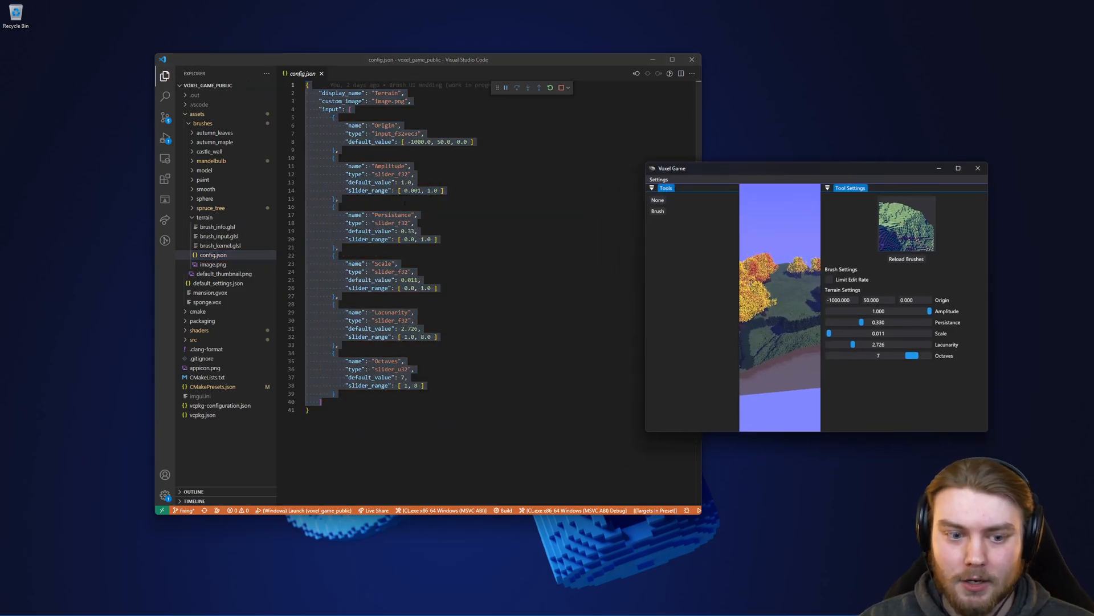
{"action": "left_click", "coordinate": [220, 245]}
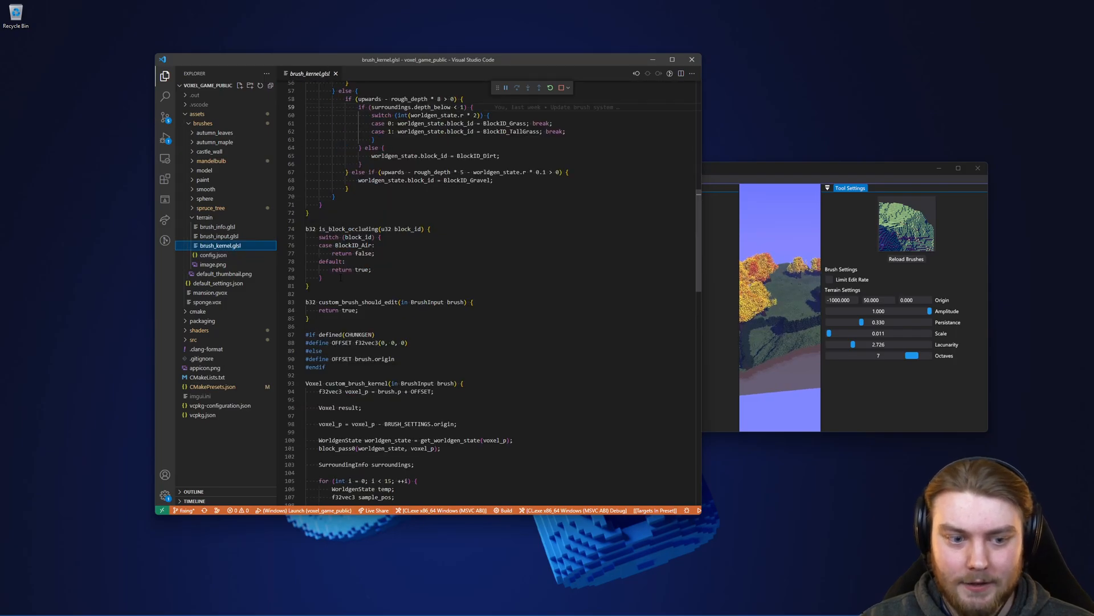
{"action": "scroll", "scroll_direction": "up", "scroll_amount": 3}
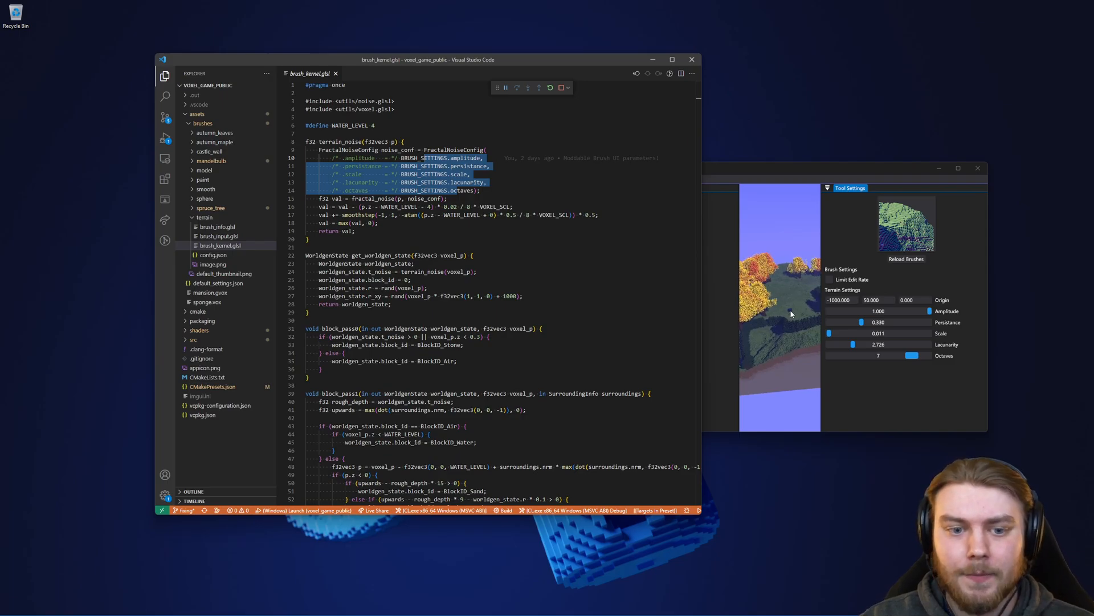
{"action": "mouse_move", "coordinate": [804, 219]}
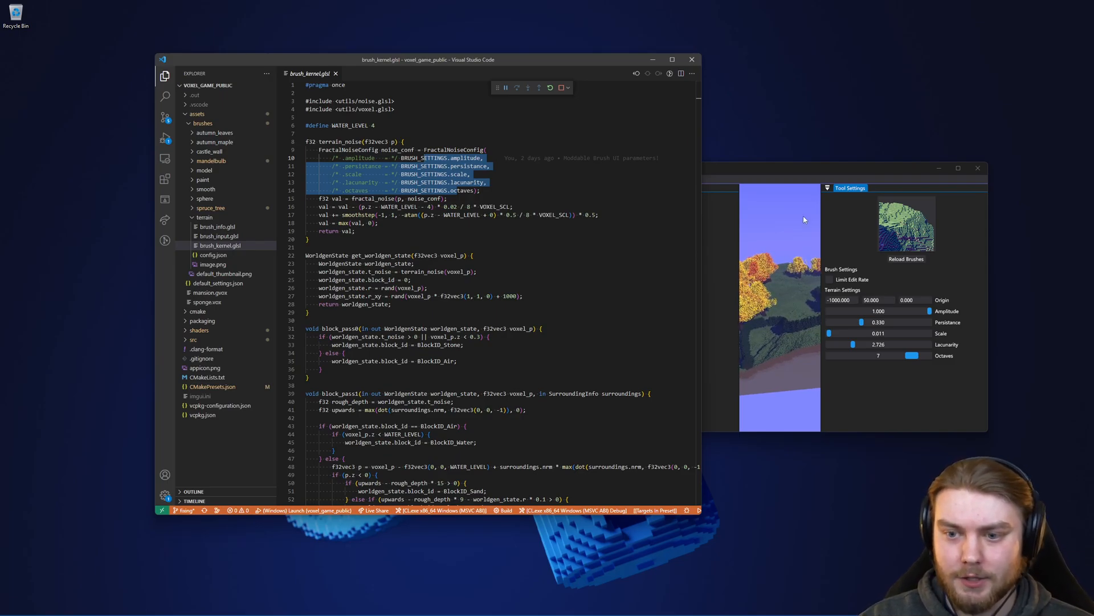